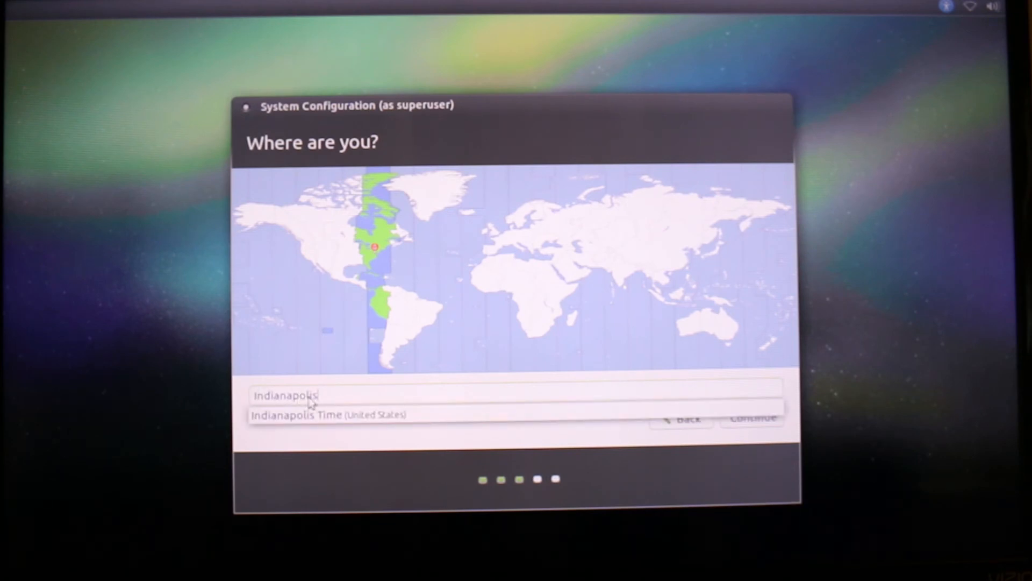
Choose Indianapolis Time as the timezone and keep the English (US) keyboard layout.
{"action": "left_click", "coordinate": [329, 414]}
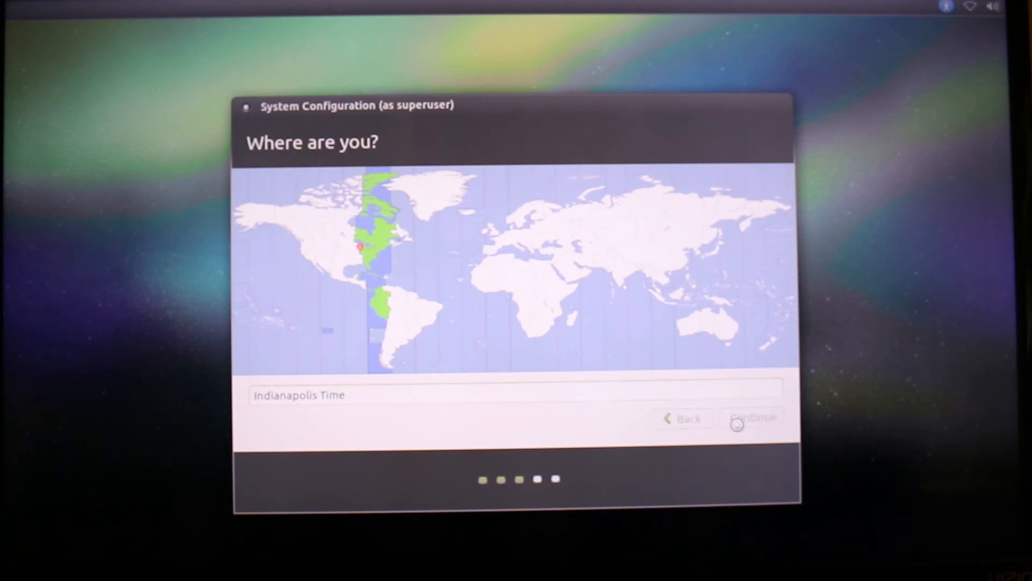
{"action": "left_click", "coordinate": [751, 417]}
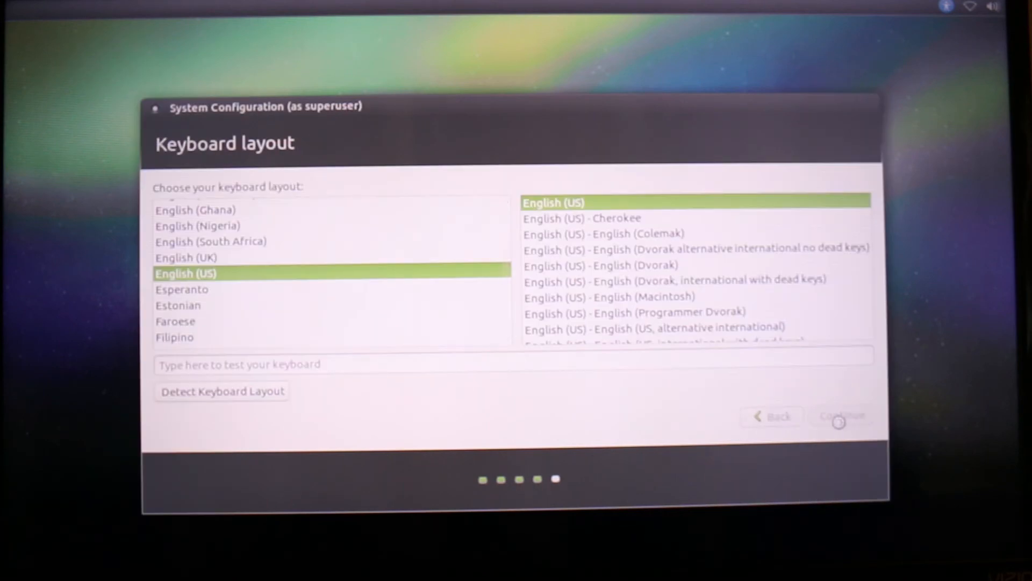
{"action": "left_click", "coordinate": [840, 415]}
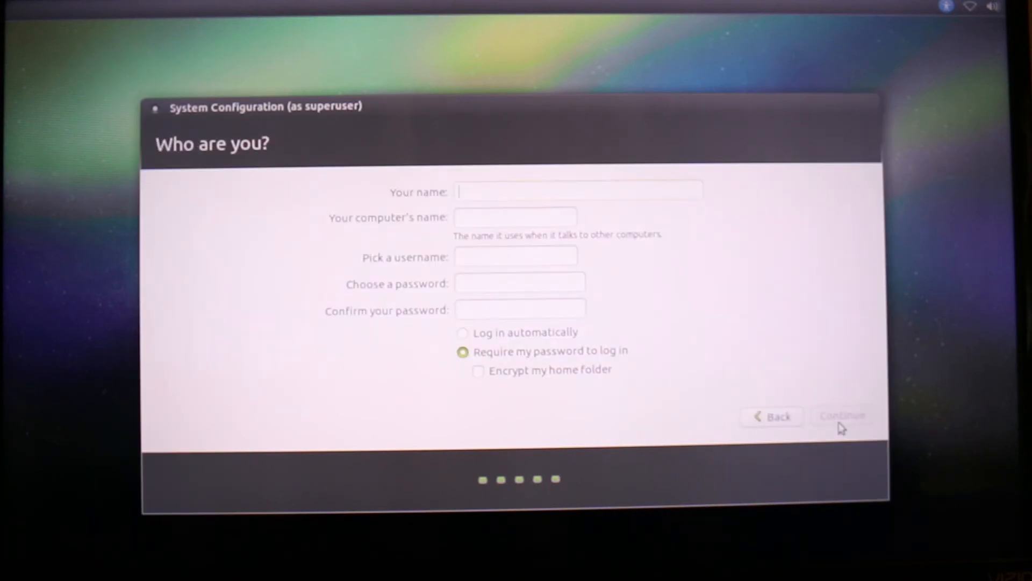
Enter the name 'Shane' on the Who are you? page for the new account.
{"action": "type", "text": "Shane"}
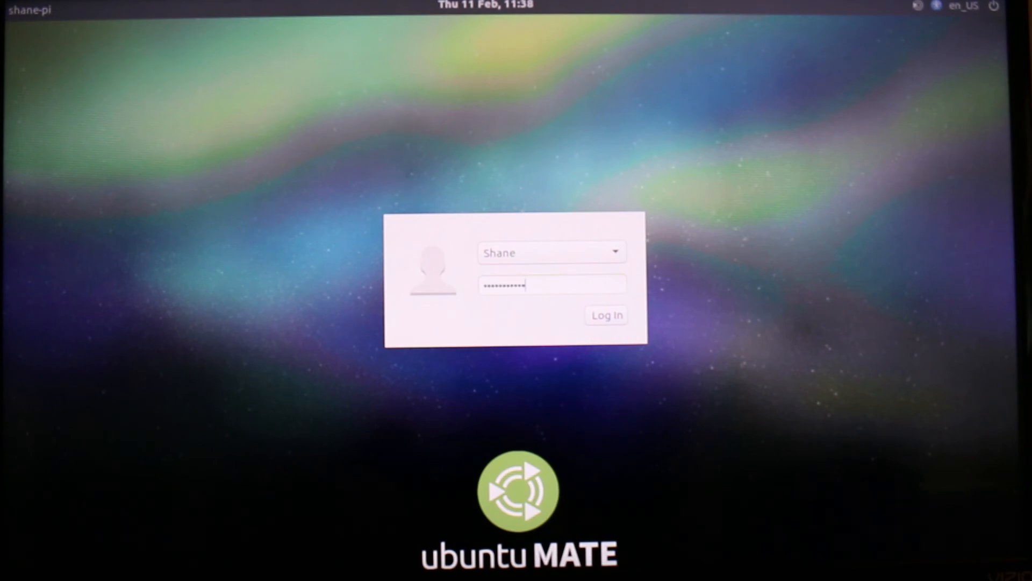
Log in to the new Shane account from the login screen.
{"action": "left_click", "coordinate": [607, 315]}
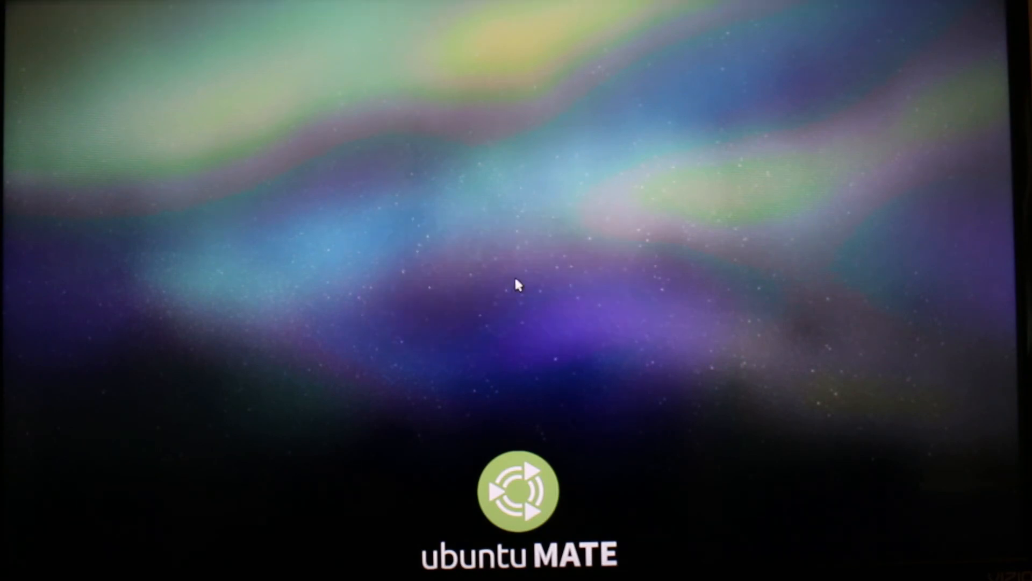